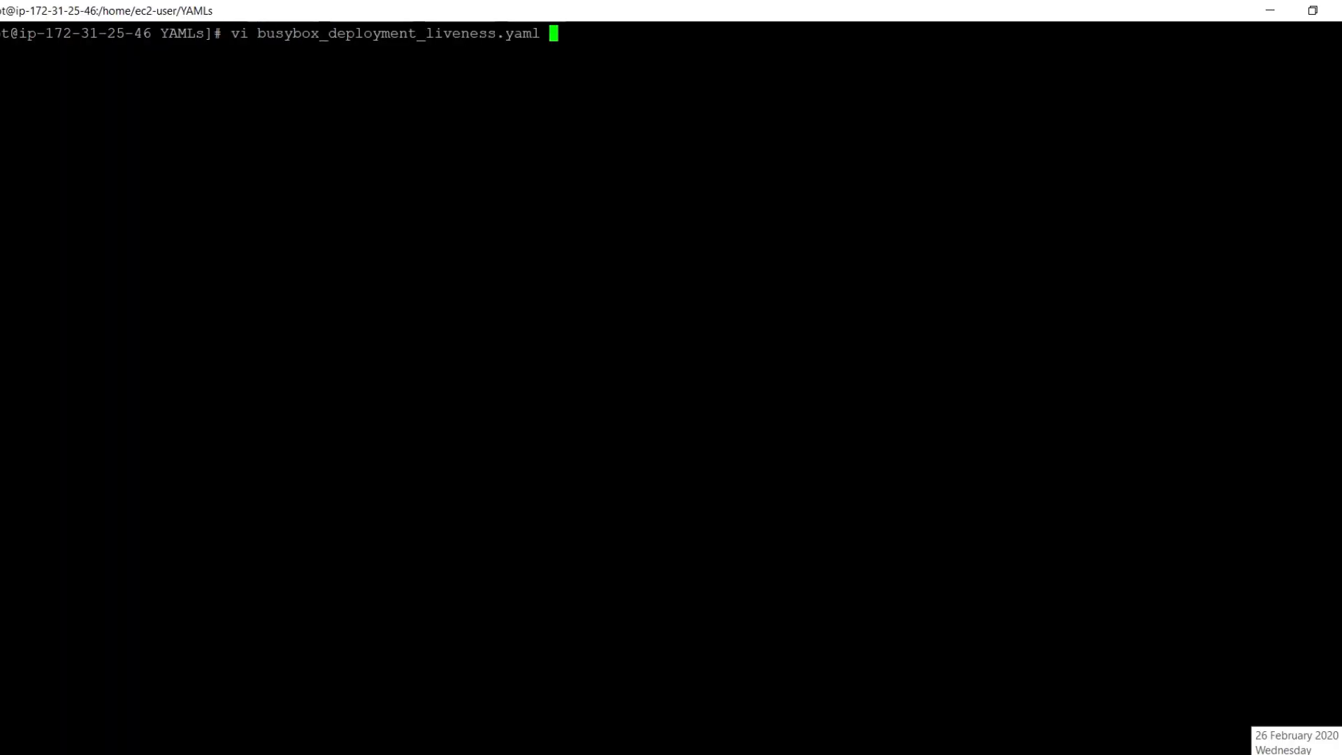
- Review the busybox liveness deployment file in vi, noting the probe's periodSeconds setting
{"action": "key", "text": "Enter"}
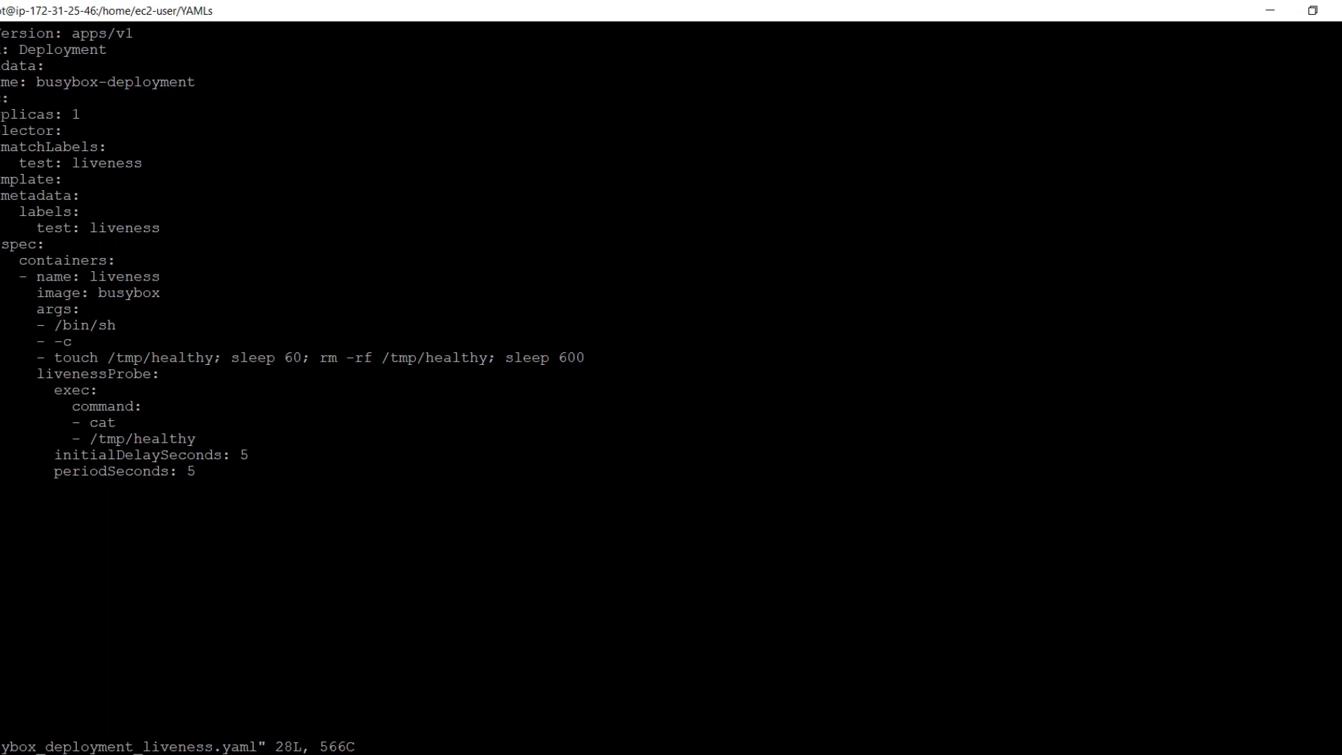
{"action": "double_click", "coordinate": [127, 292]}
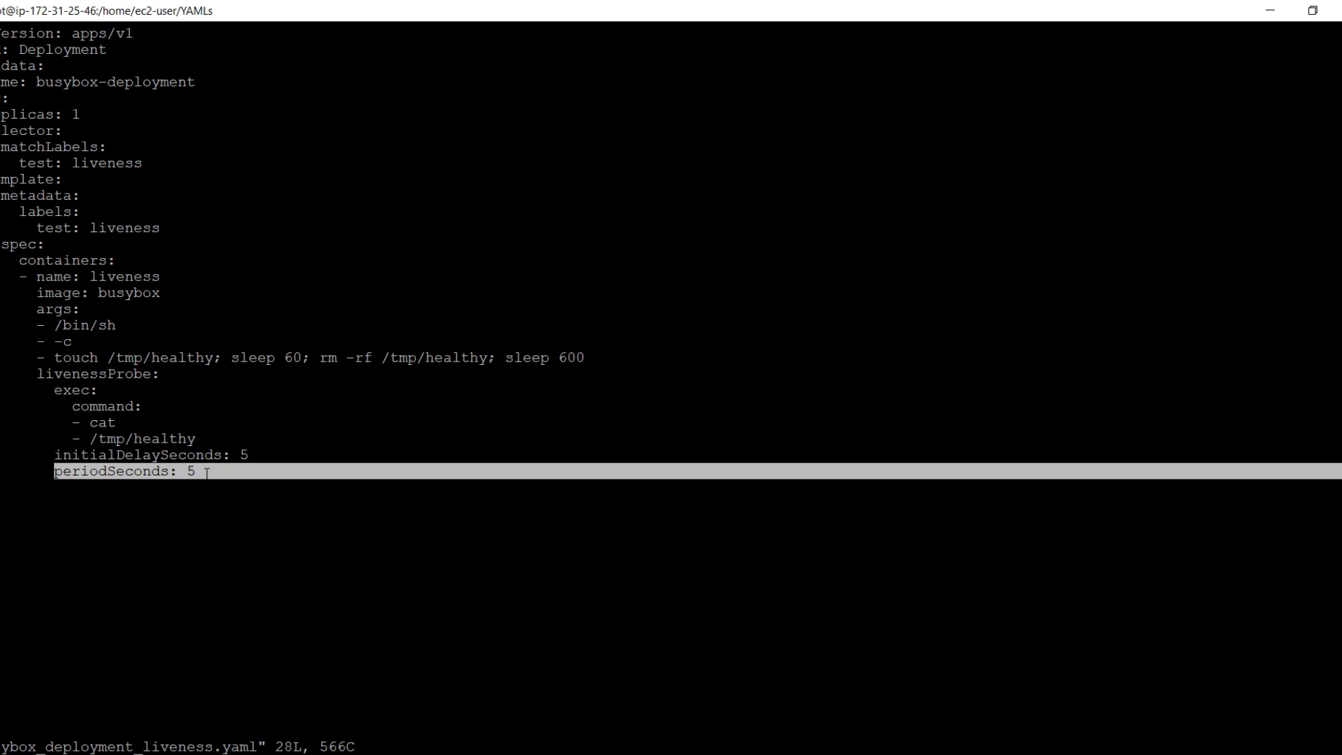
{"action": "key", "text": "Up"}
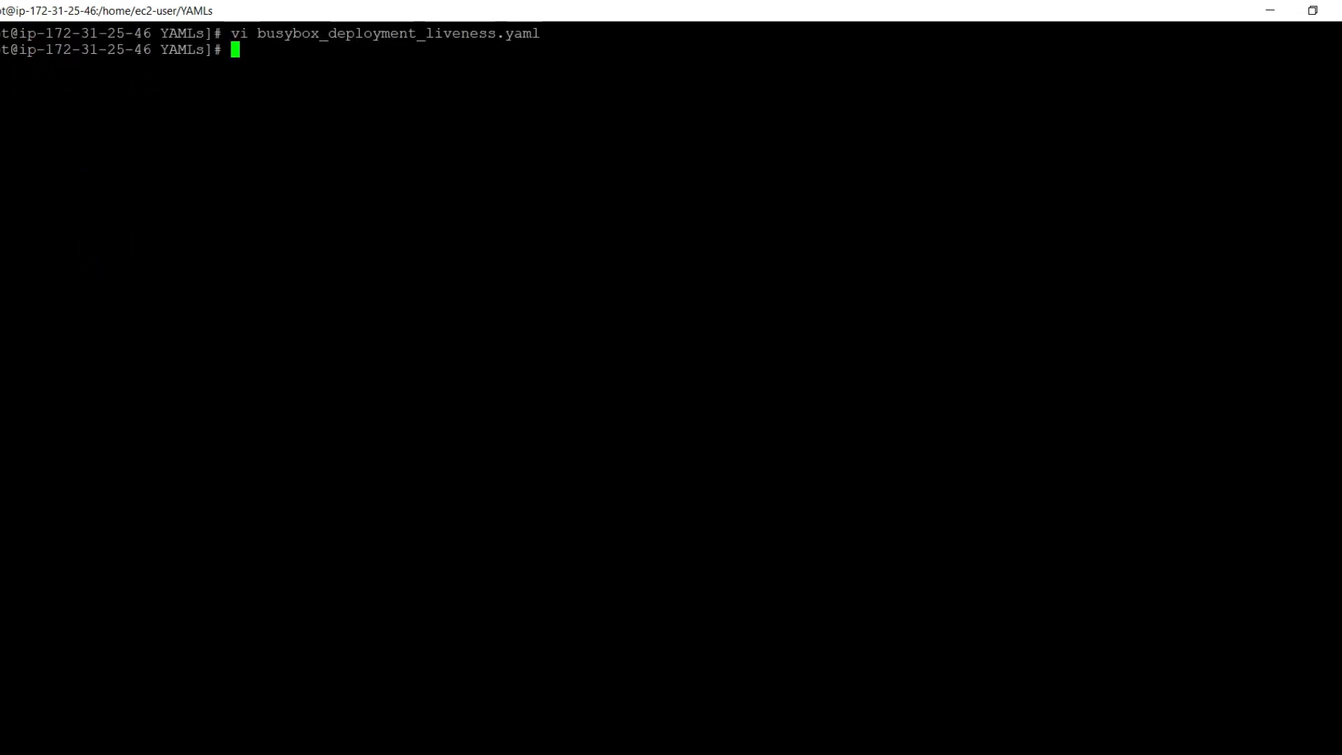
- Apply busybox_deployment_liveness.yaml with kubectl and list pods showing the busybox pod running
{"action": "type", "text": "kubectl apply -f busybox_deployment_liveness.yaml"}
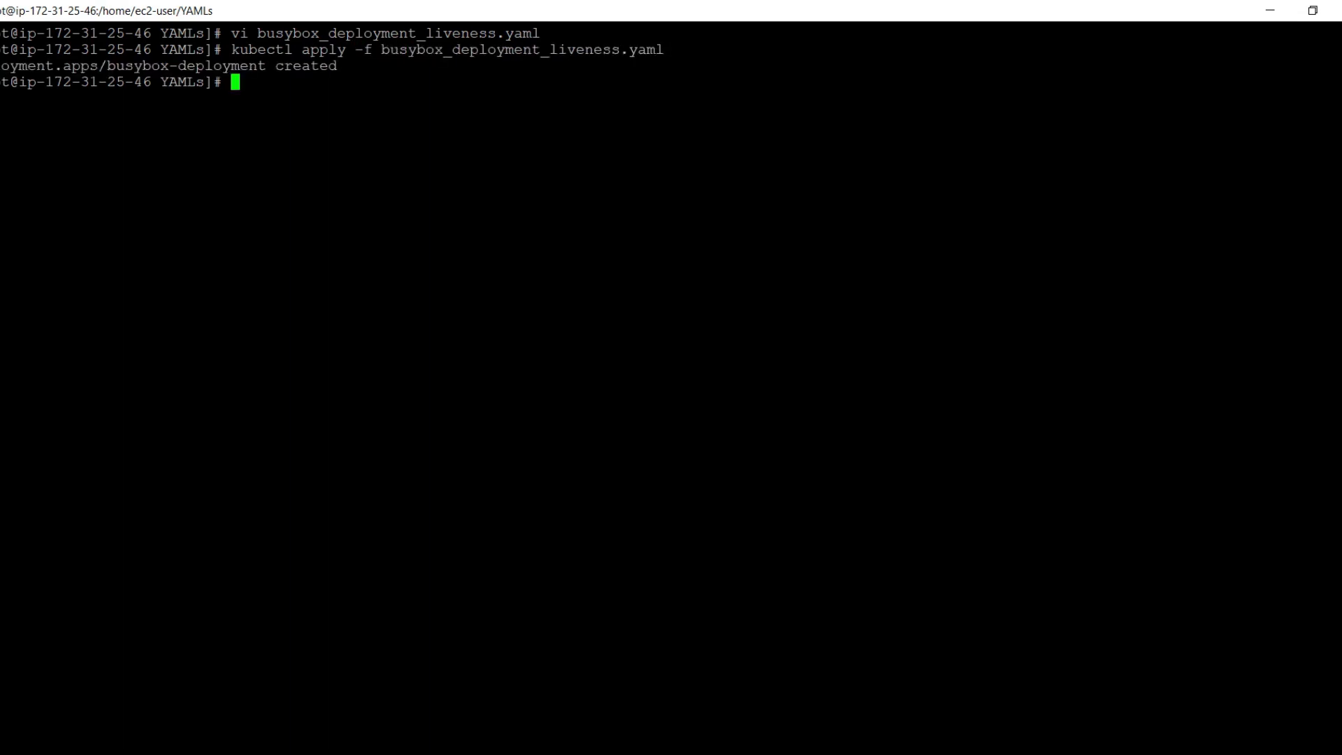
{"action": "type", "text": "kubectl get pods"}
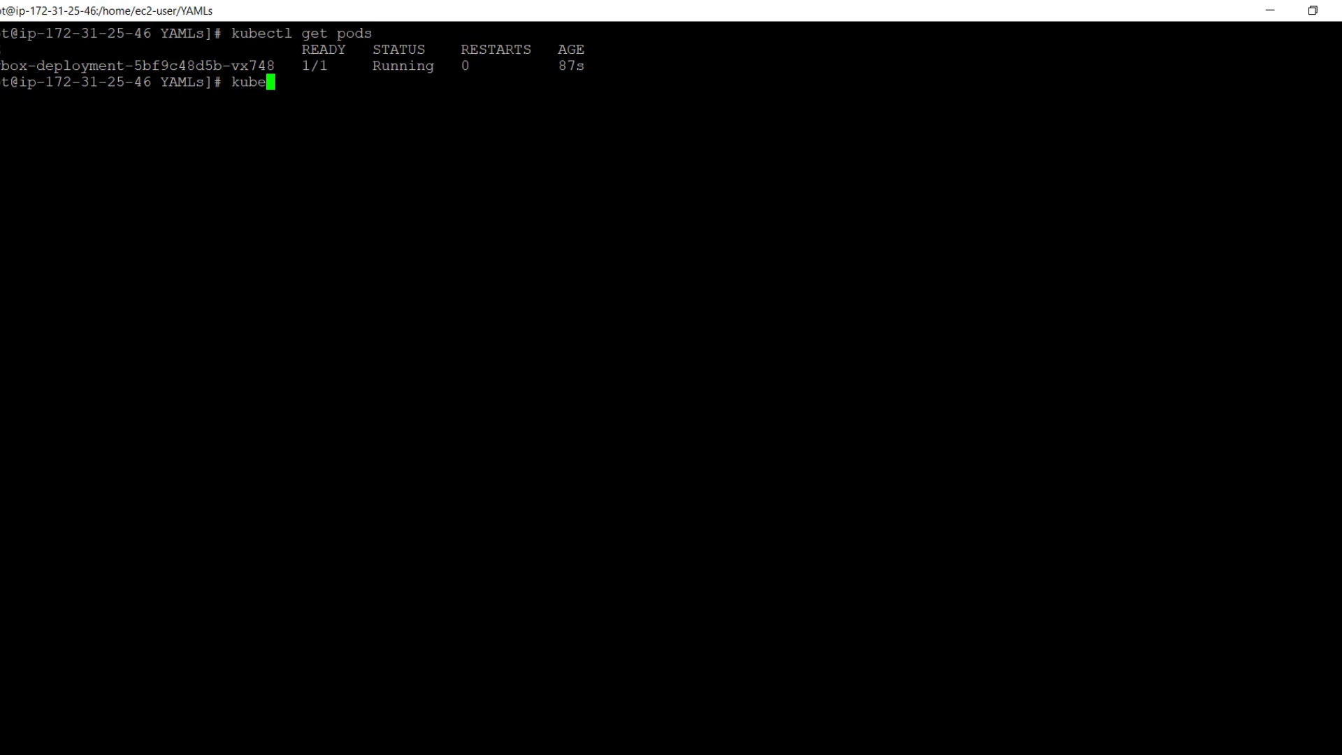
{"action": "type", "text": "ctl describe pod"}
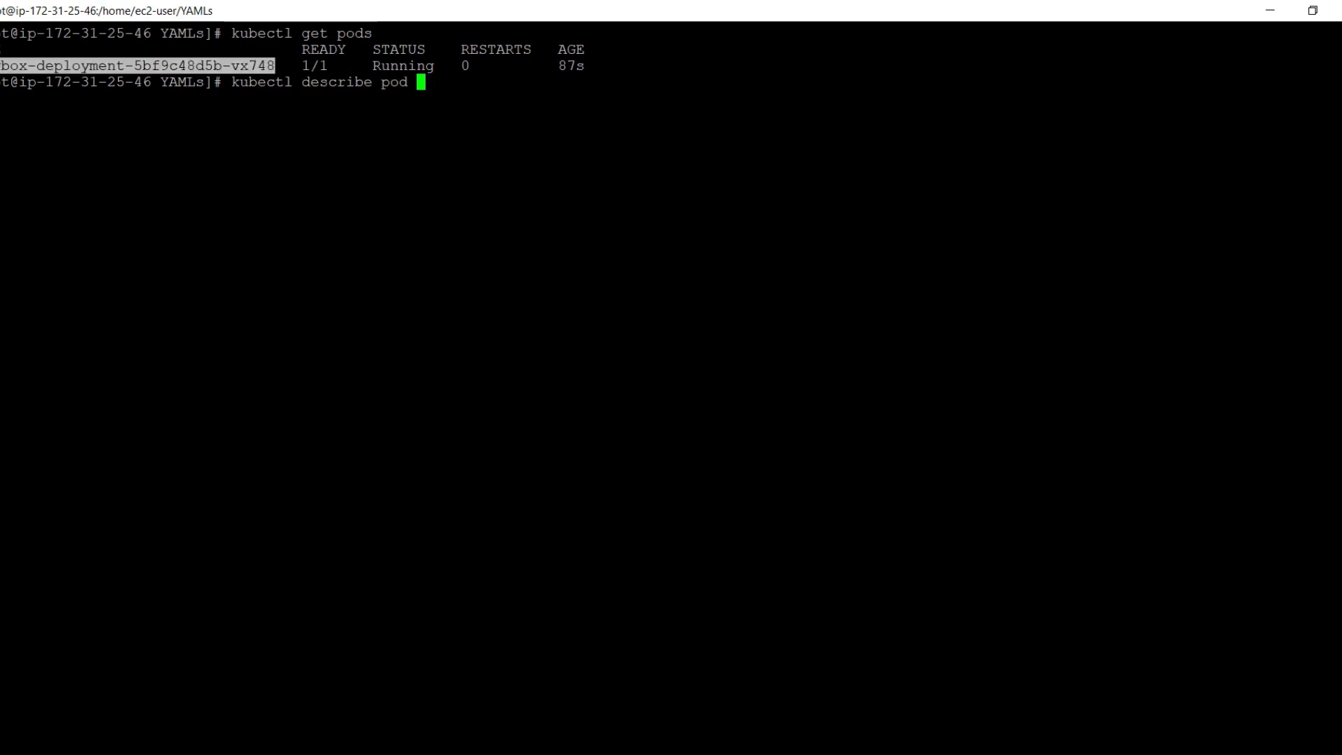
- Describe pod busybox-deployment-5bf9c48d5b-vx748, highlighting the restart message after liveness failure
{"action": "type", "text": "busybox-deployment-5bf9c48d5b-vx748"}
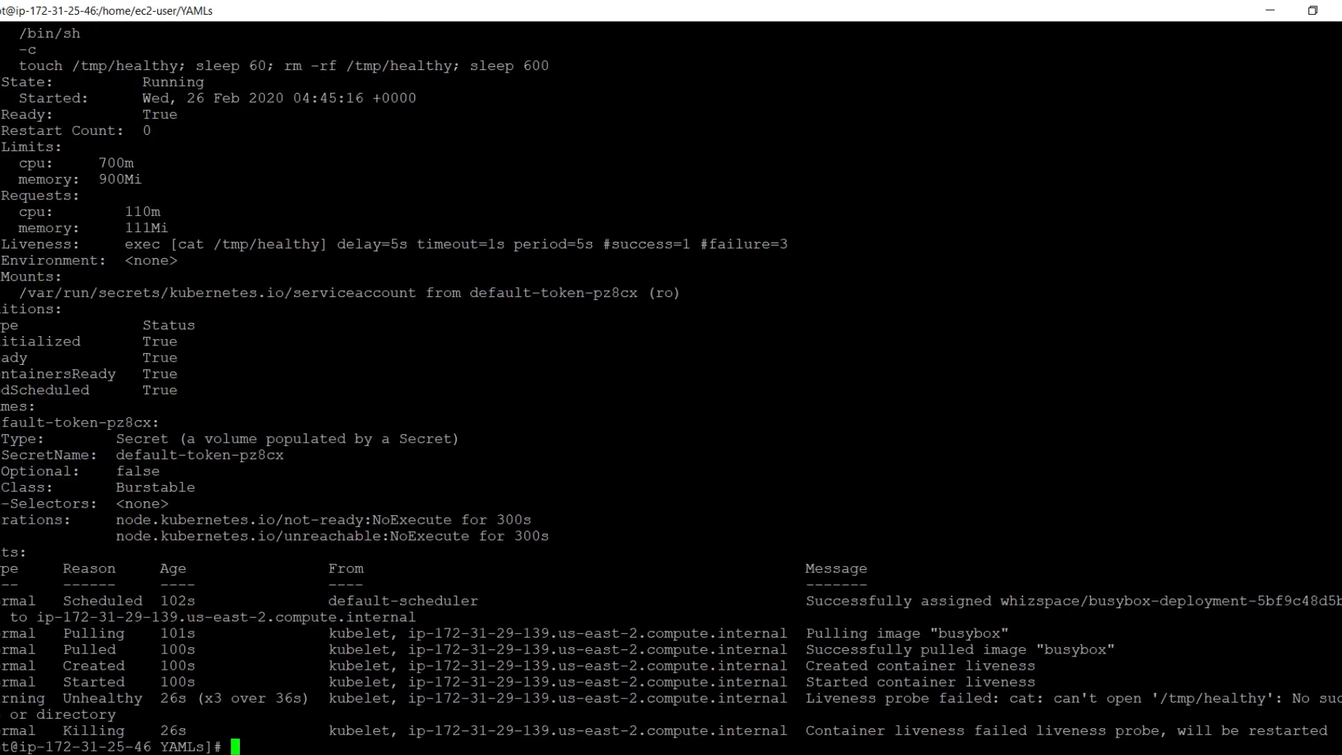
{"action": "left_click_drag", "start_coordinate": [810, 697], "coordinate": [1121, 698]}
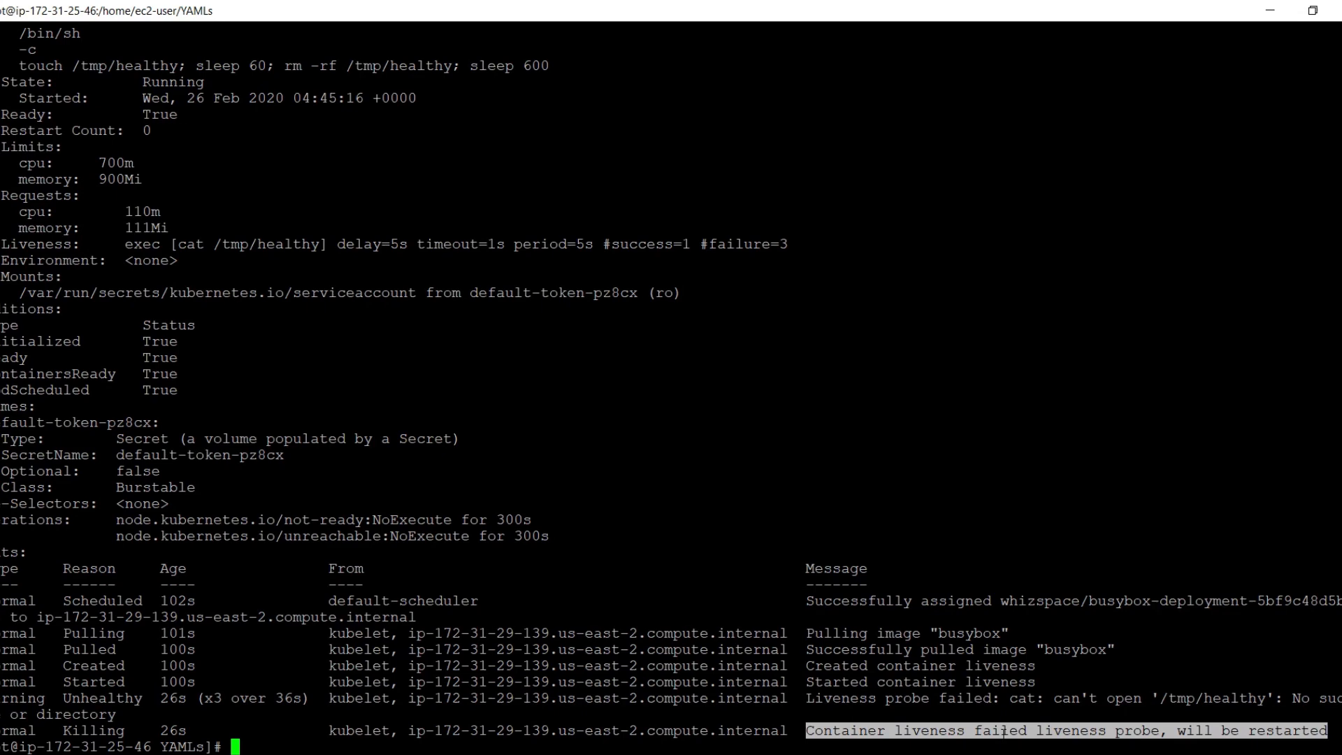
{"action": "type", "text": "vi mysql_deployment_readiness.yaml"}
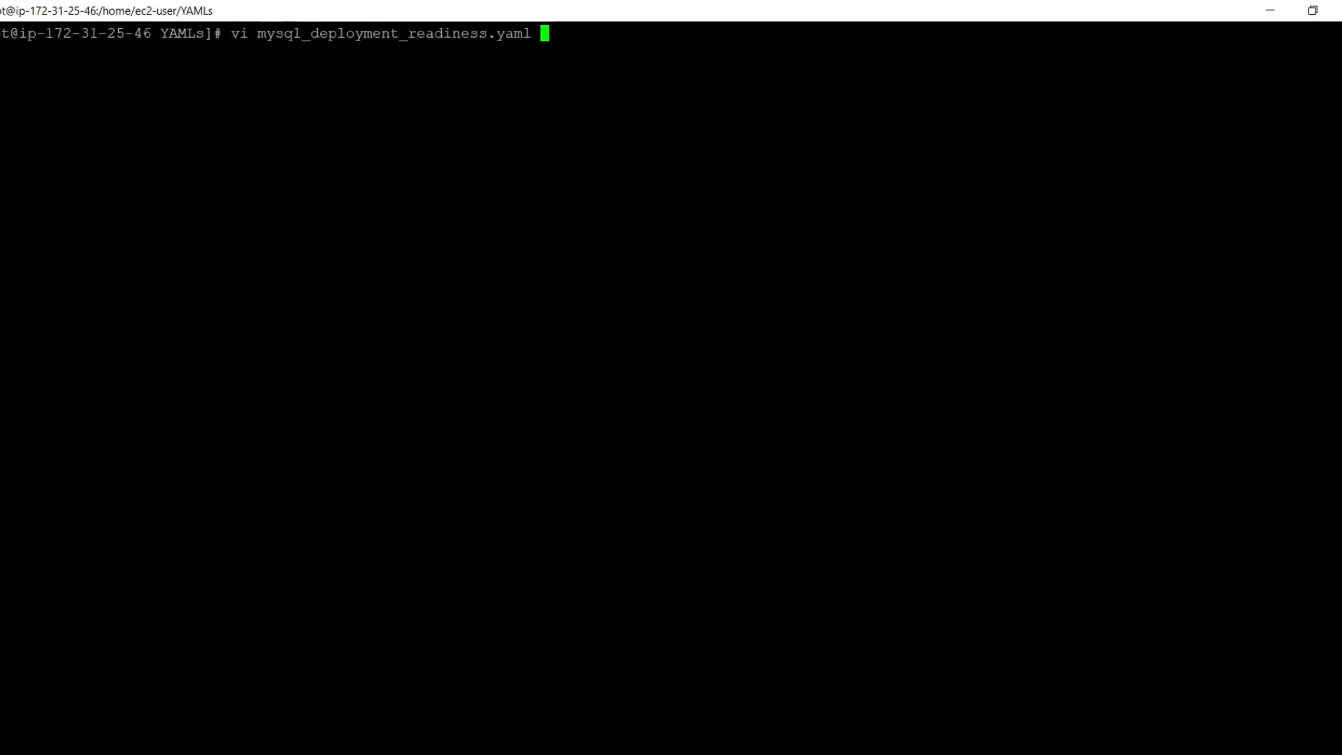
- View mysql_deployment_readiness.yaml in vi down to the tcpSocket readiness probe on port 3306
{"action": "key", "text": "Enter"}
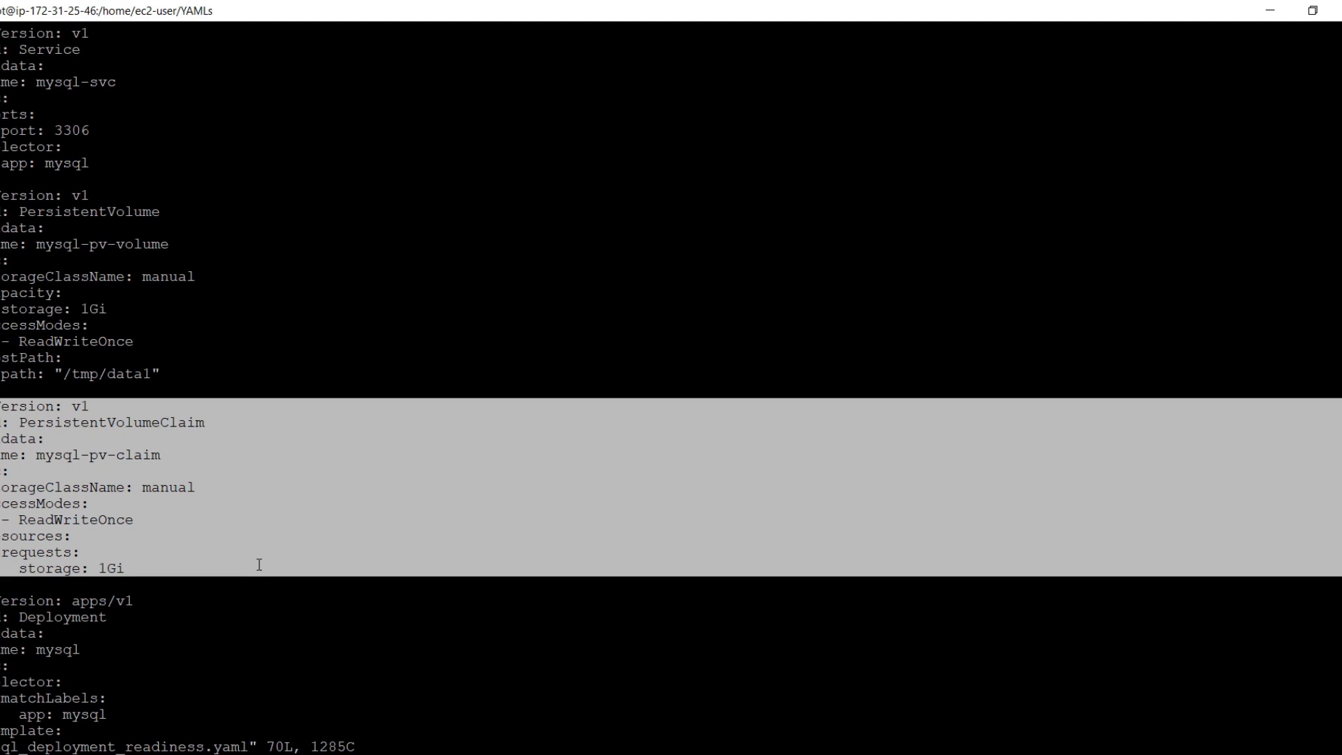
{"action": "scroll", "scroll_direction": "down", "scroll_amount": 3}
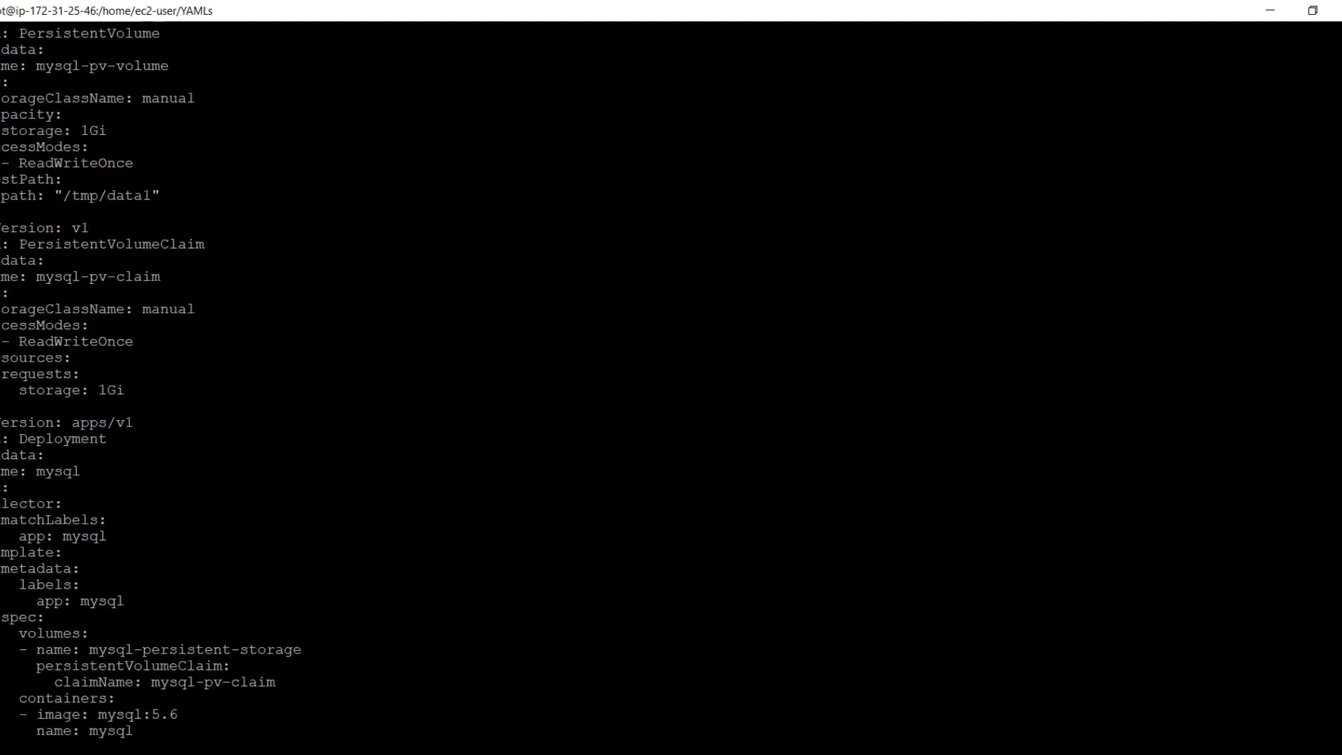
{"action": "scroll", "scroll_direction": "down", "scroll_amount": 3}
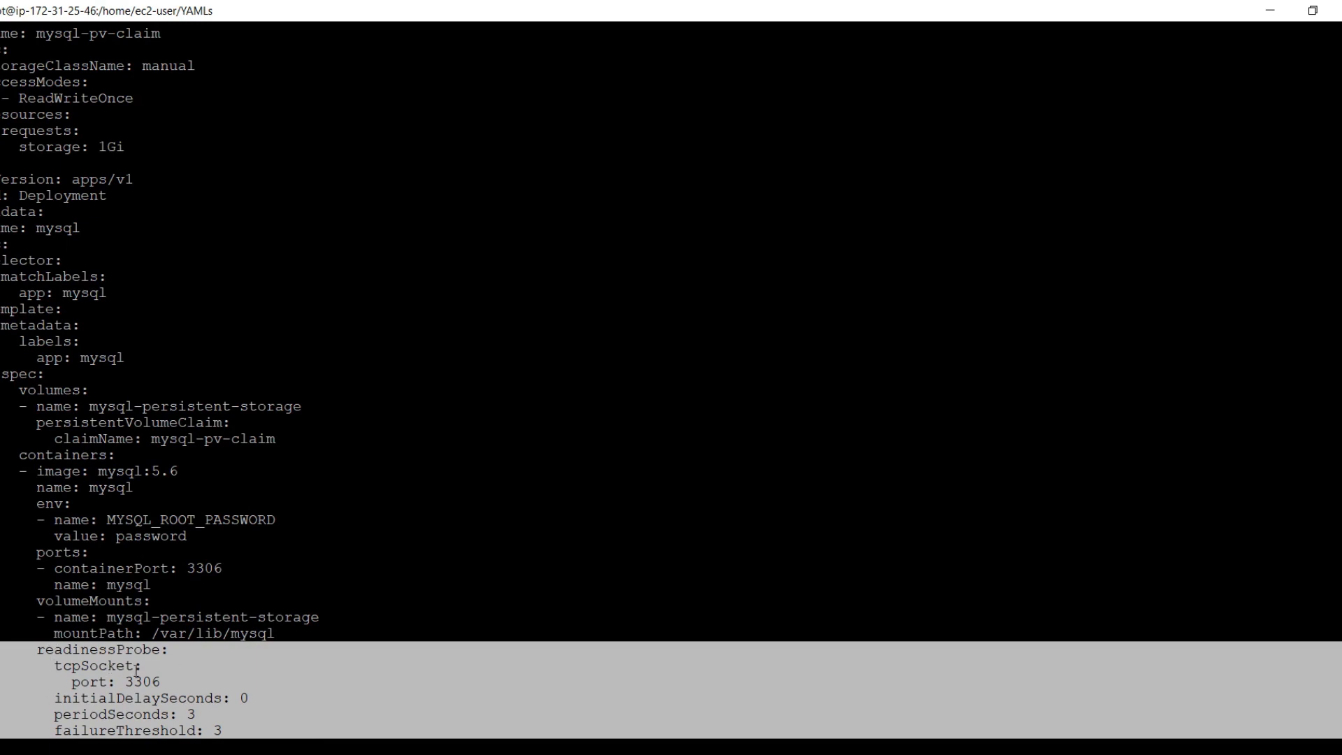
{"action": "mouse_move", "coordinate": [90, 681]}
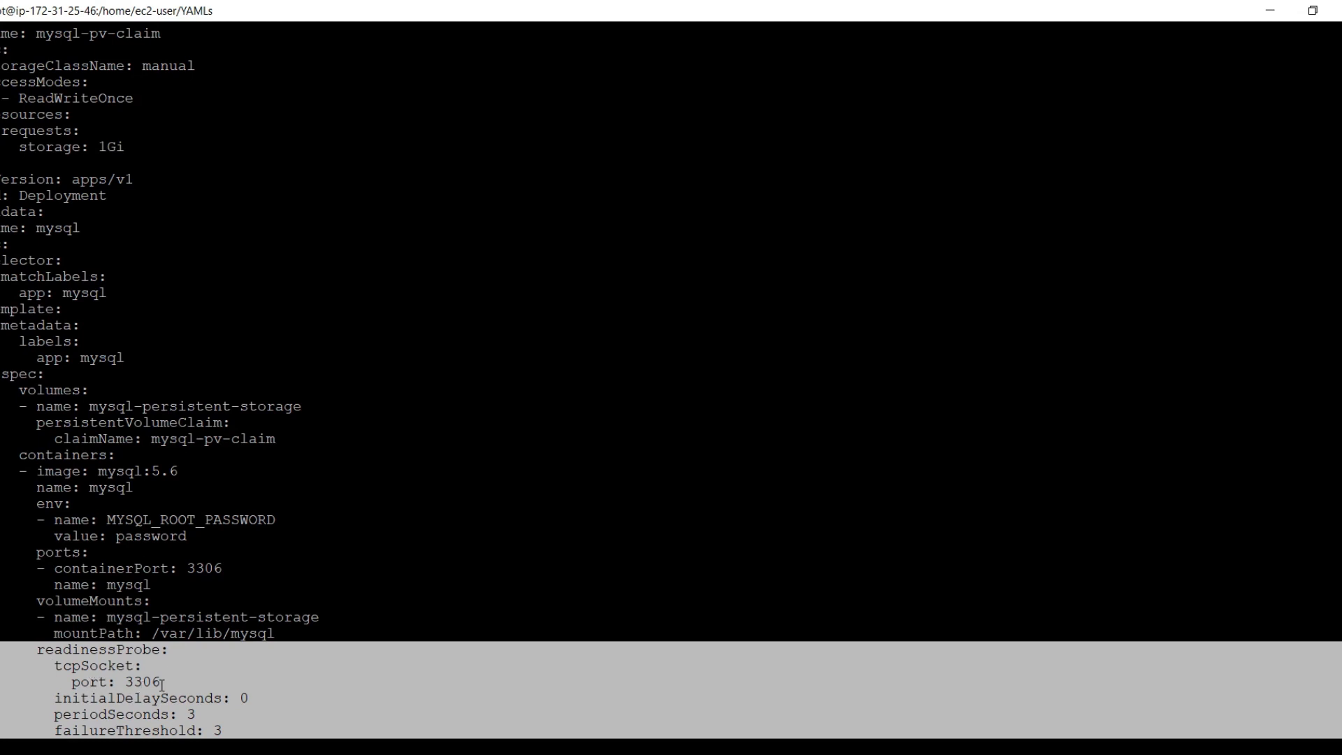
{"action": "mouse_move", "coordinate": [288, 675]}
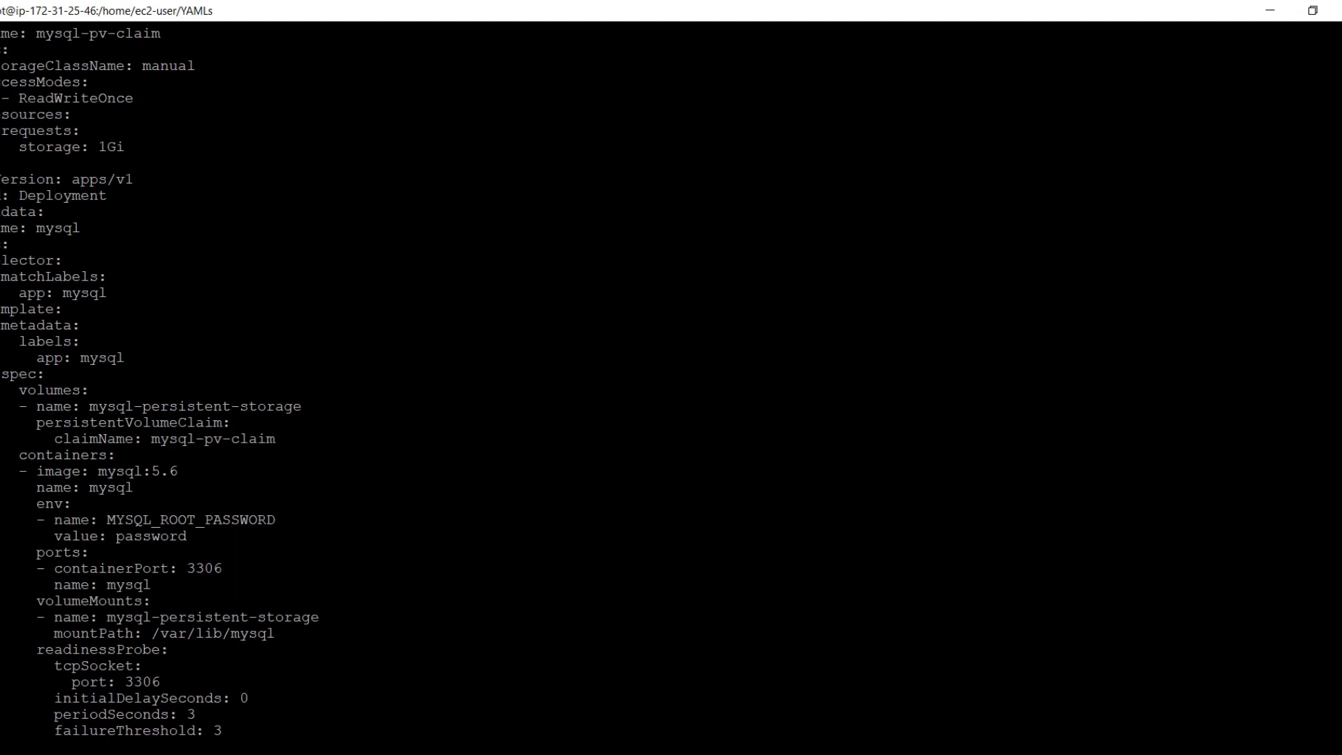
- Apply the MySQL readiness deployment and describe pod mysql-69bb8967d9-jwclx
{"action": "type", "text": "kubectl apply -f mysql_deployment_readiness.yaml"}
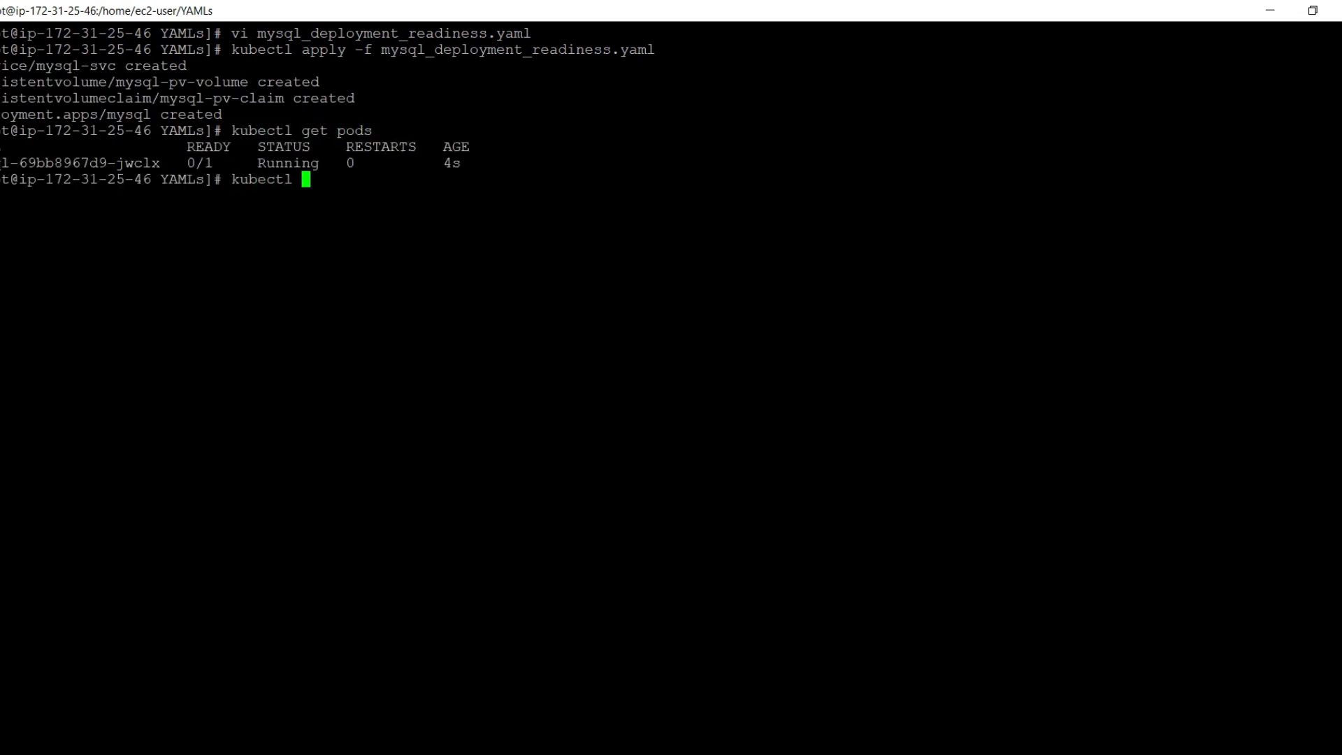
{"action": "type", "text": "describe pod mysql-69bb8967d9-jwclx | more"}
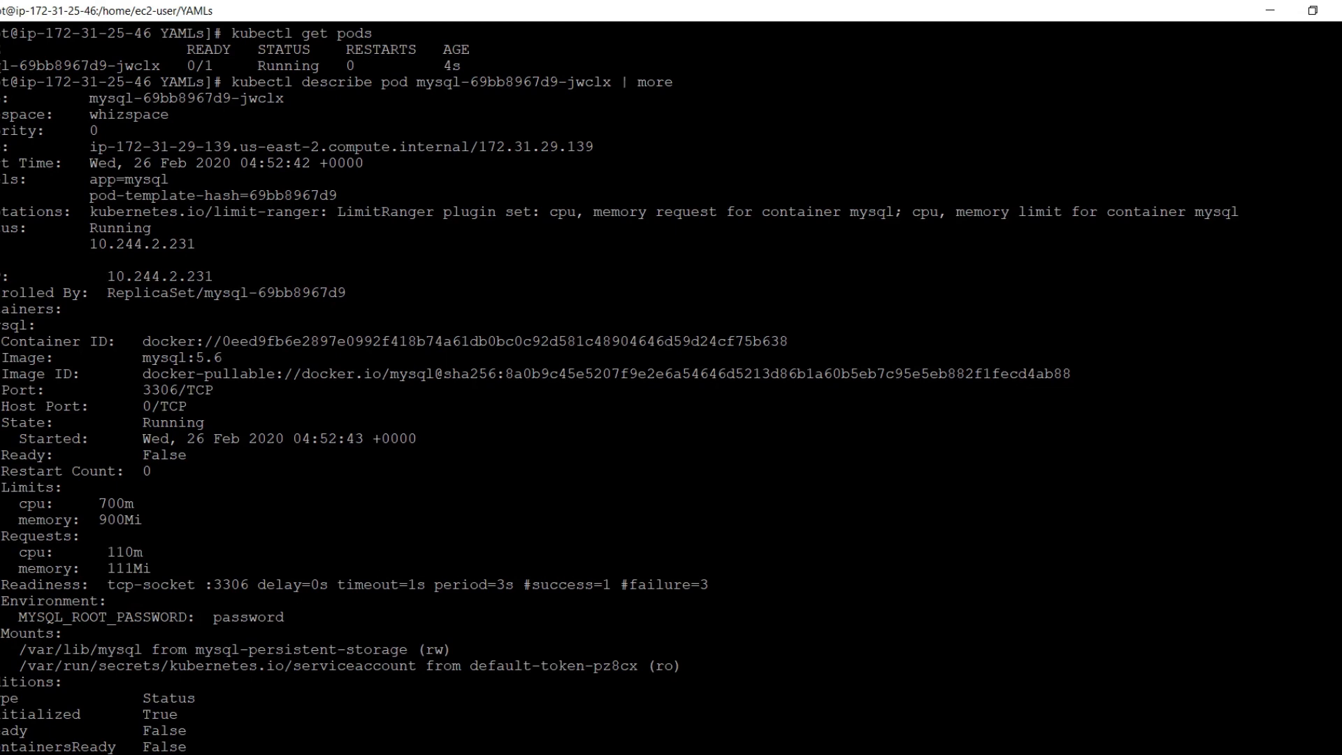
- Note the mysql pod's 0/1 ready count and probe failure events, then clear the terminal
{"action": "double_click", "coordinate": [289, 584]}
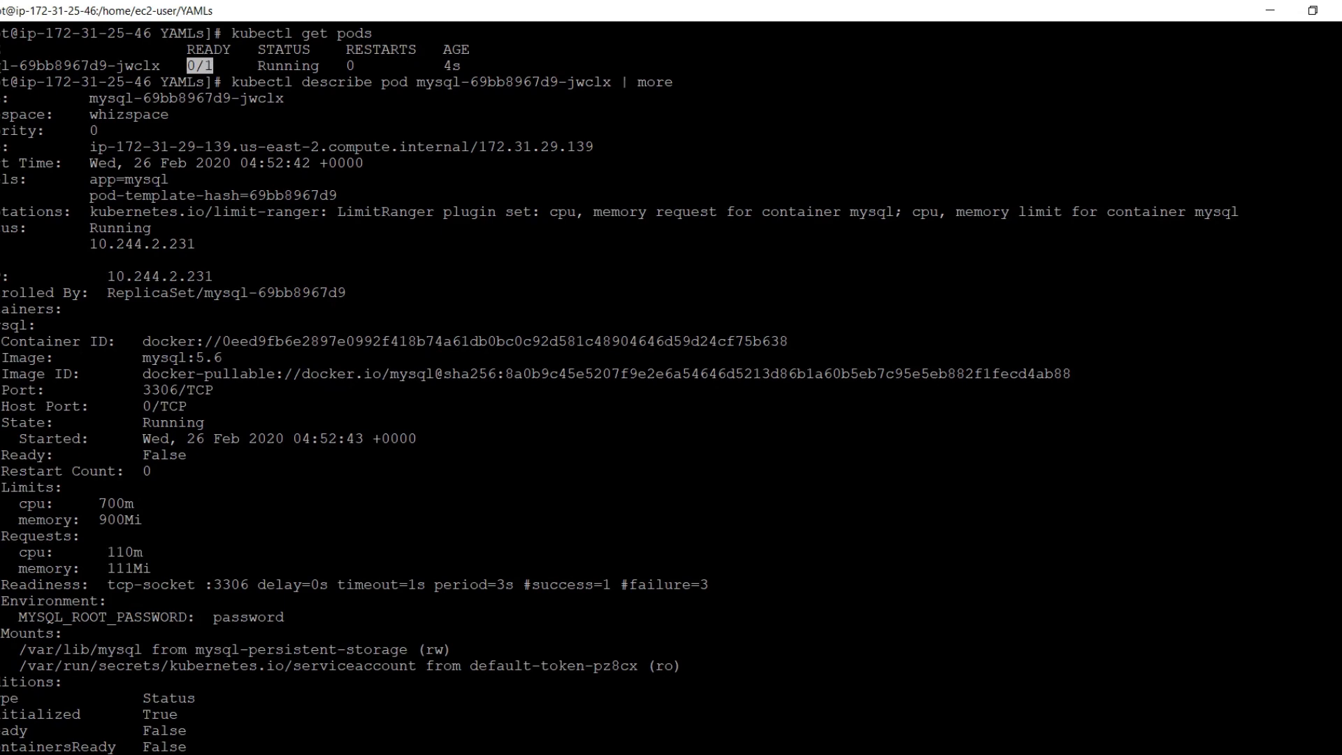
{"action": "scroll", "scroll_direction": "down", "scroll_amount": 3}
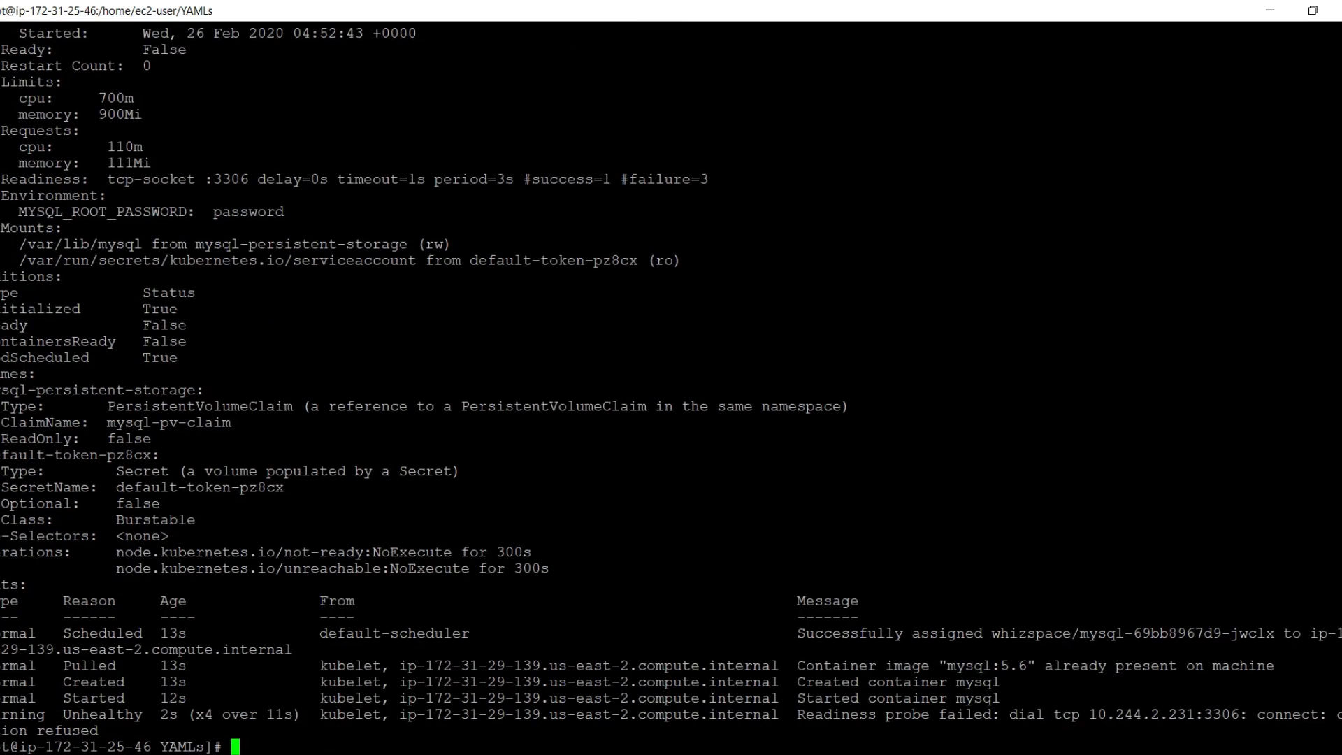
{"action": "type", "text": "clear"}
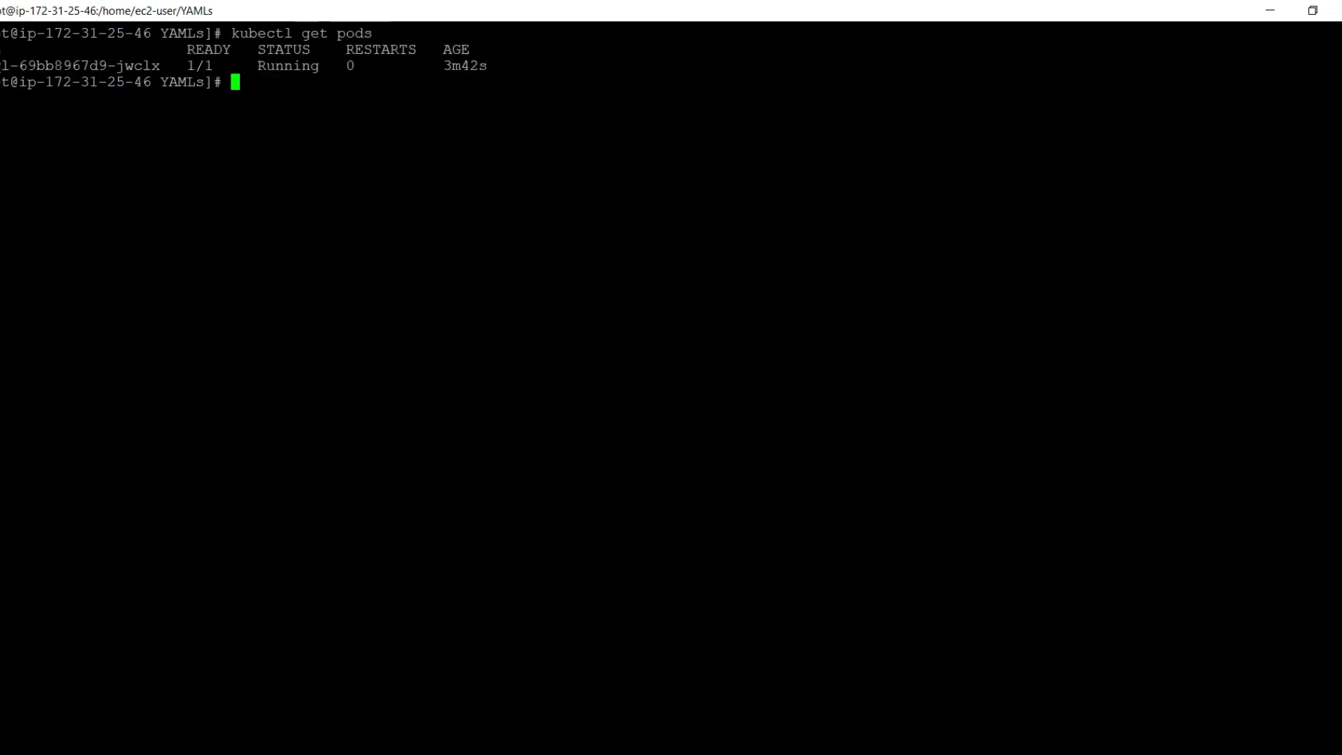
{"action": "double_click", "coordinate": [77, 66]}
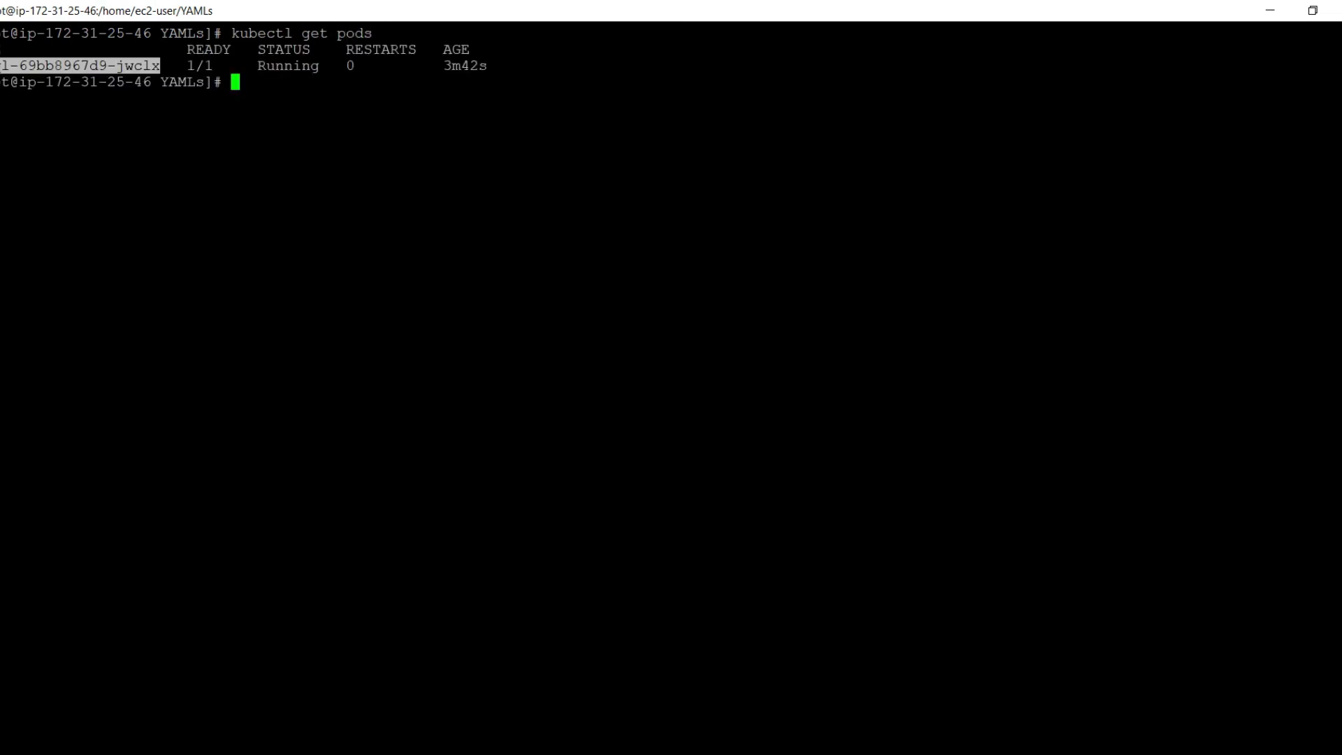
{"action": "type", "text": "kubec"}
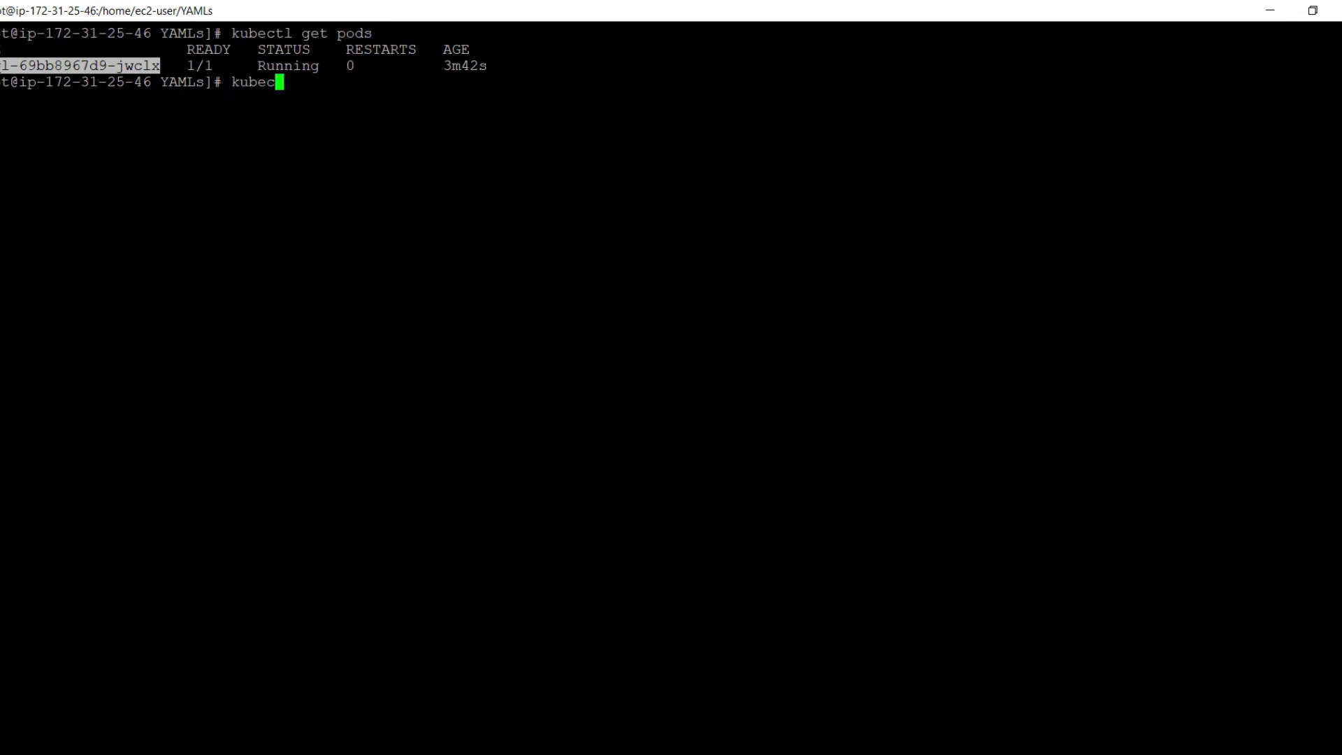